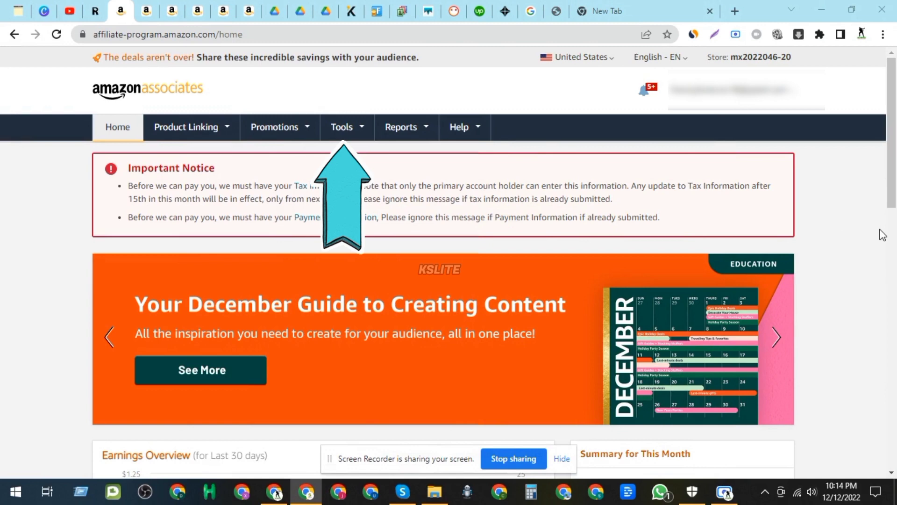
- Open OneLink from the Tools menu in the top navigation bar
click(342, 127)
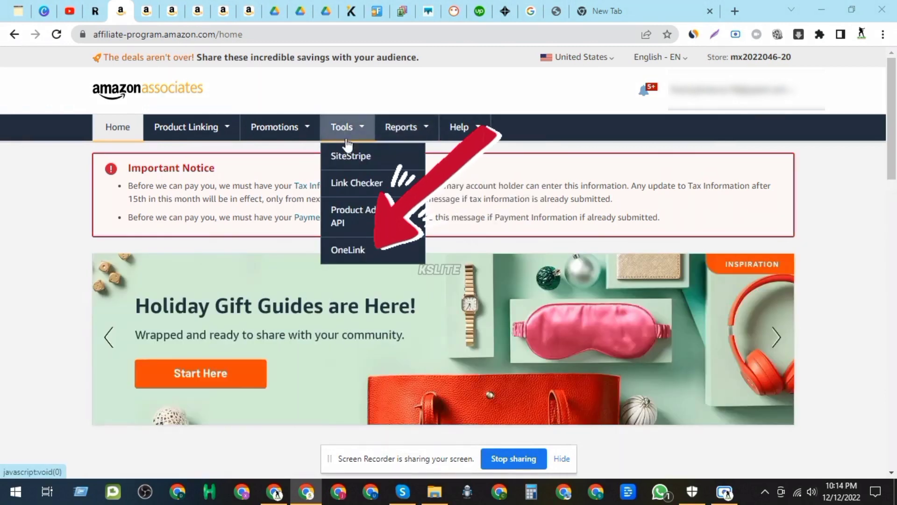
mouse_move(347, 250)
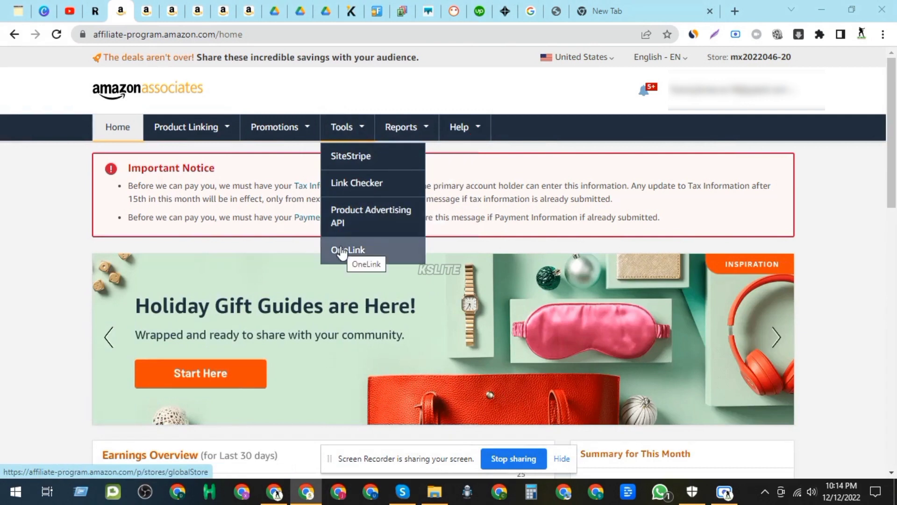
click(347, 250)
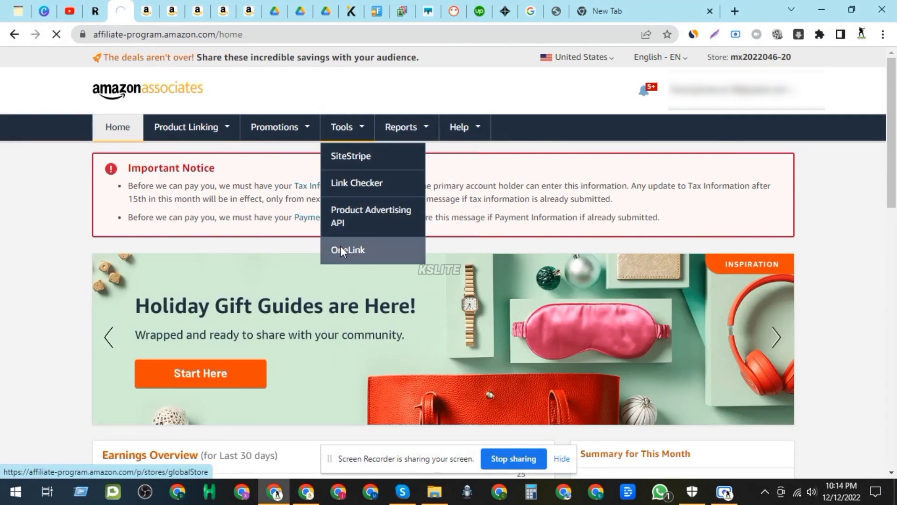
mouse_move(628, 294)
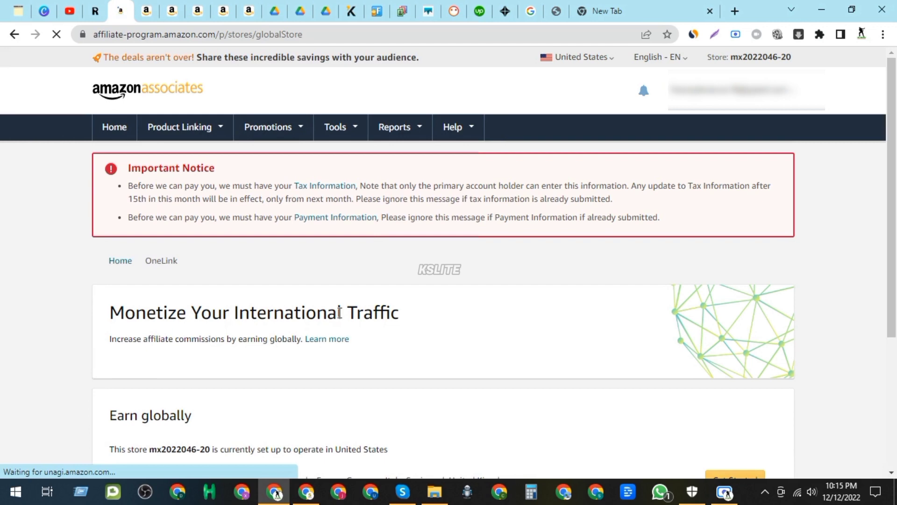
- Start the Earn globally setup from the OneLink page's Get Started button
scroll(down, 3)
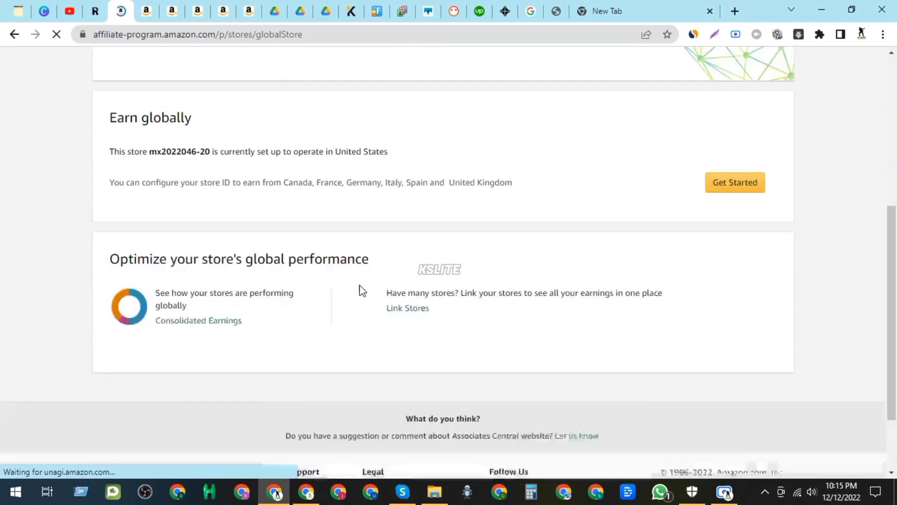
scroll(down, 3)
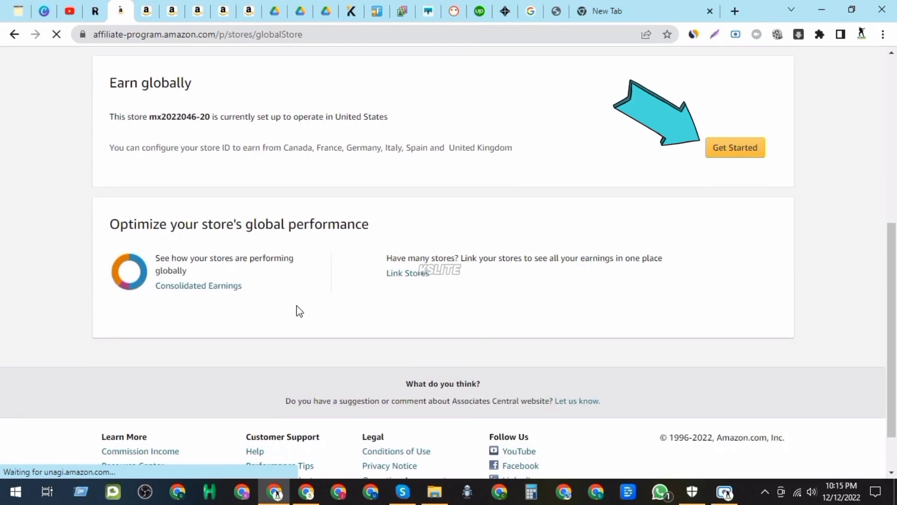
scroll(up, 3)
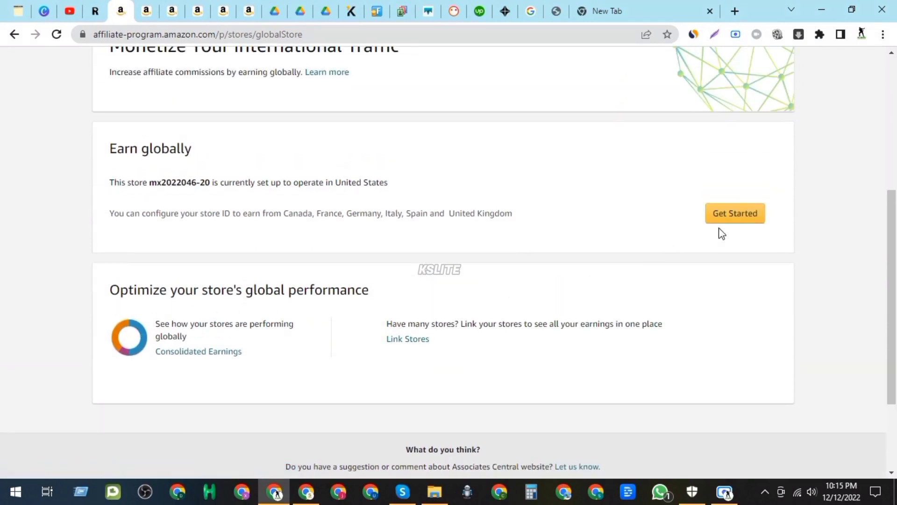
click(734, 213)
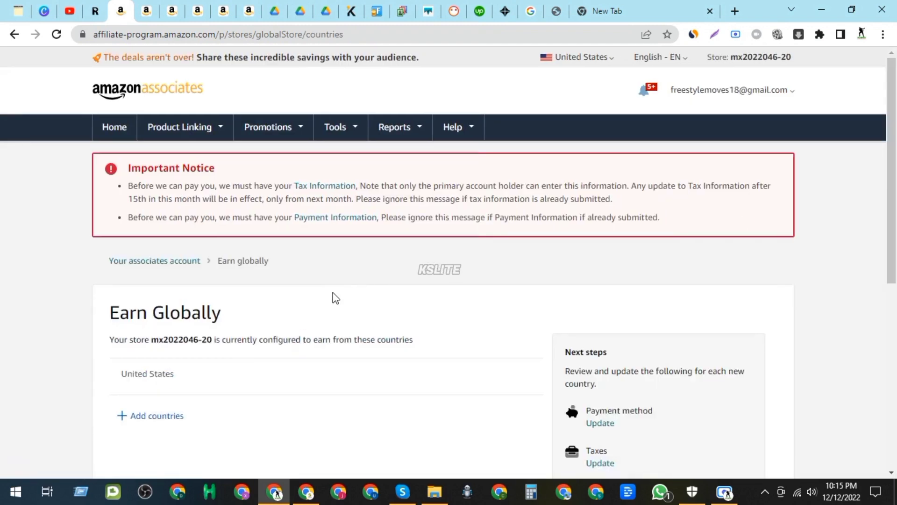
- Open country selection with Add countries on the Earn Globally page
scroll(down, 3)
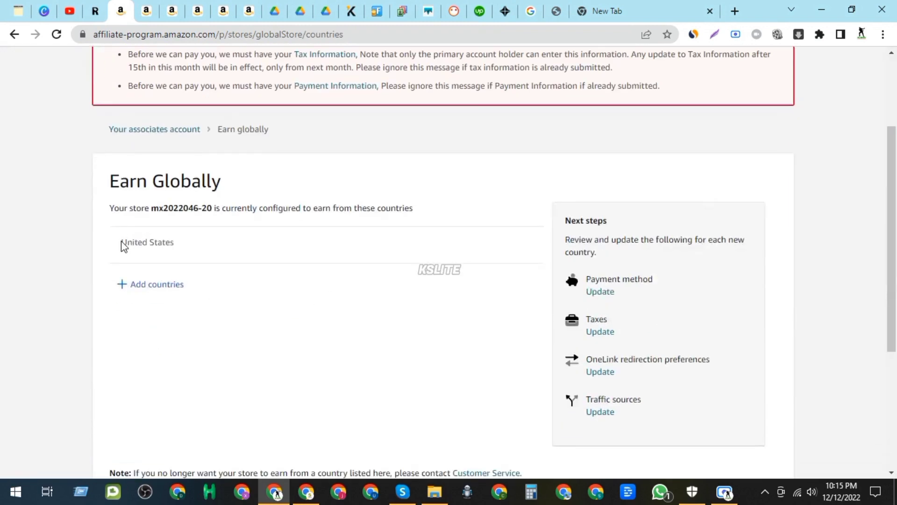
mouse_move(160, 307)
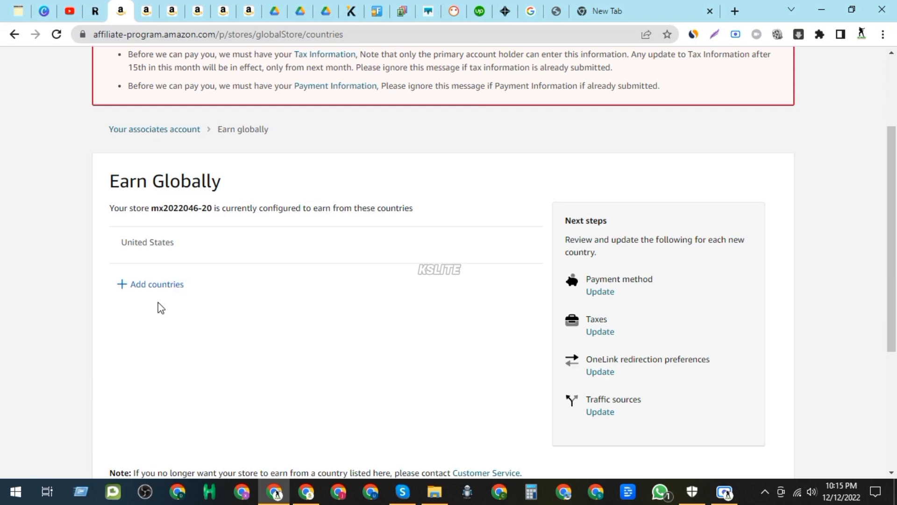
scroll(down, 3)
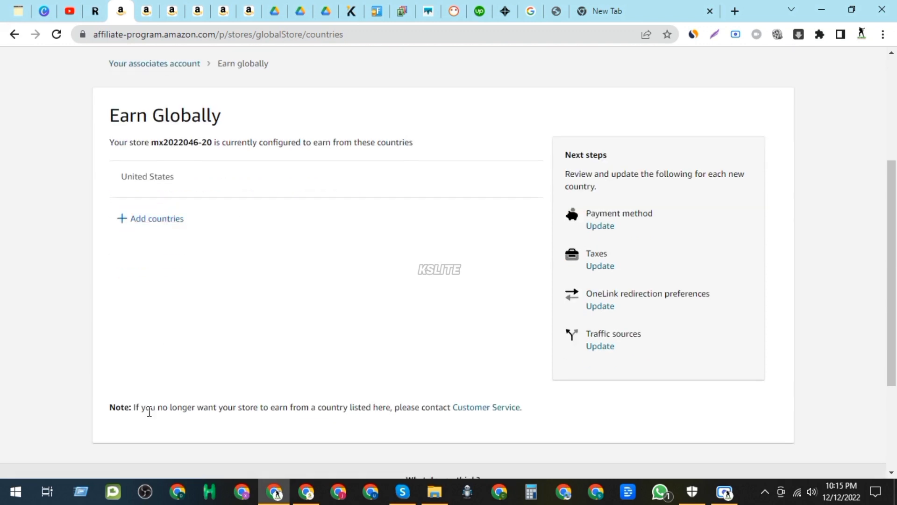
mouse_move(293, 412)
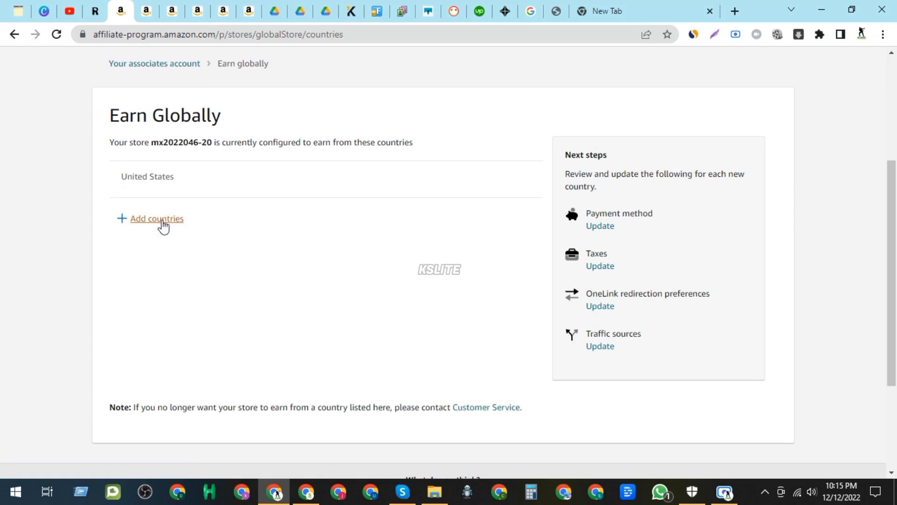
click(156, 218)
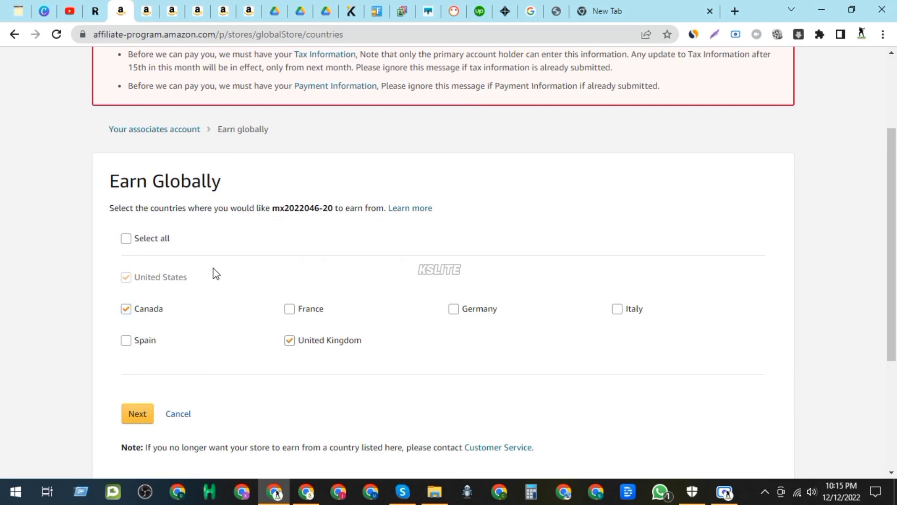
- Select all countries: Canada, France, Germany, Italy, Spain and United Kingdom
click(126, 238)
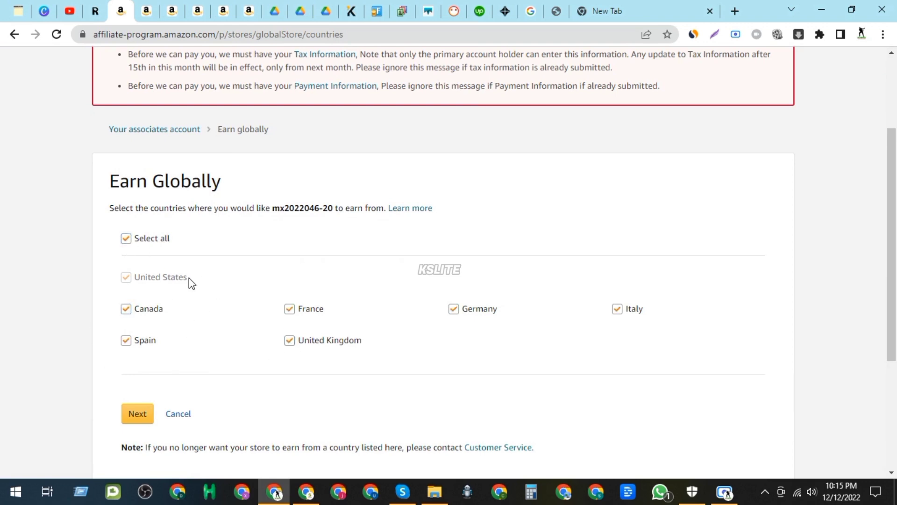
mouse_move(172, 309)
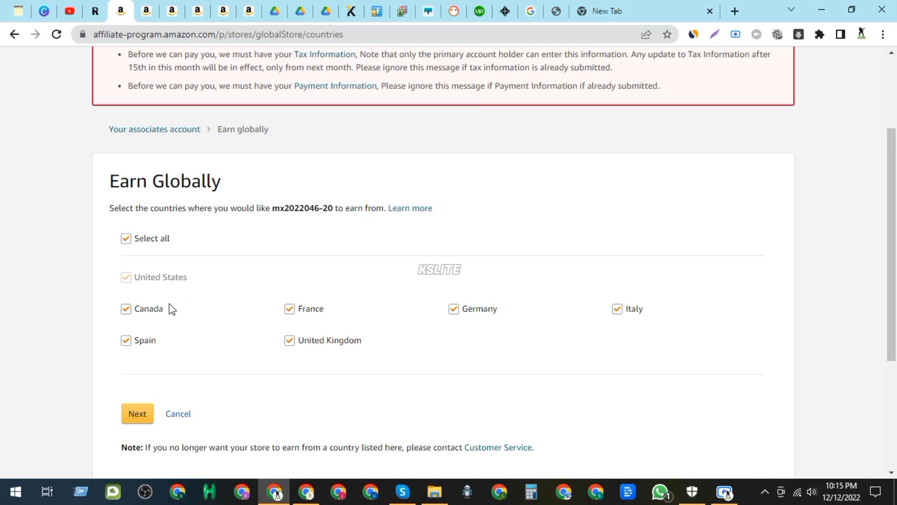
scroll(down, 3)
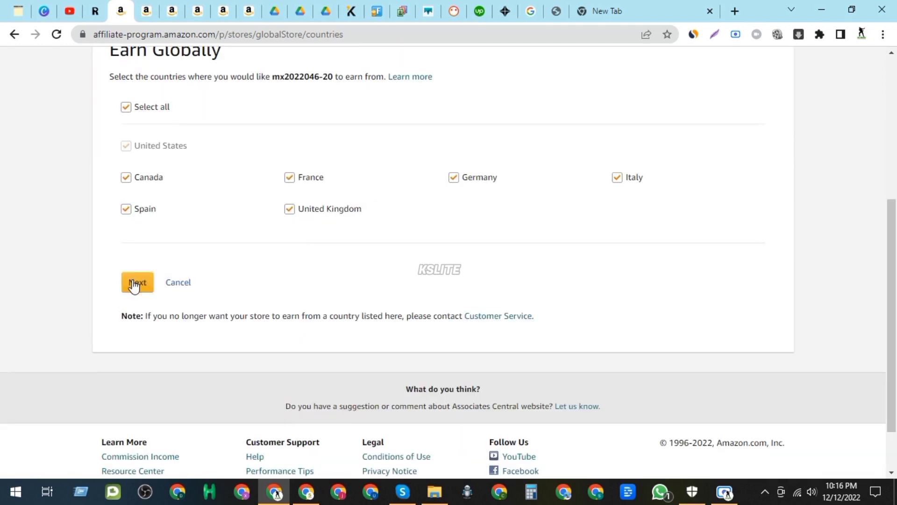
- Accept the Terms & Conditions for the new countries and submit them
click(137, 282)
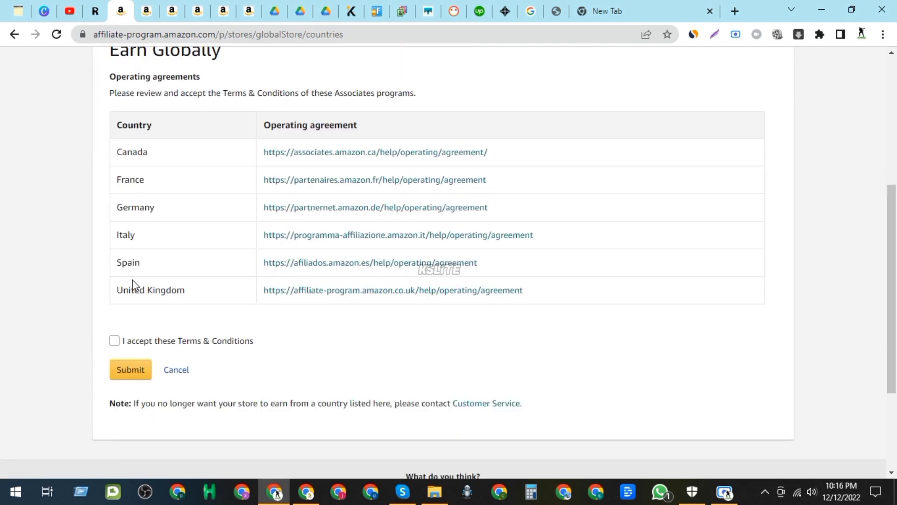
click(114, 340)
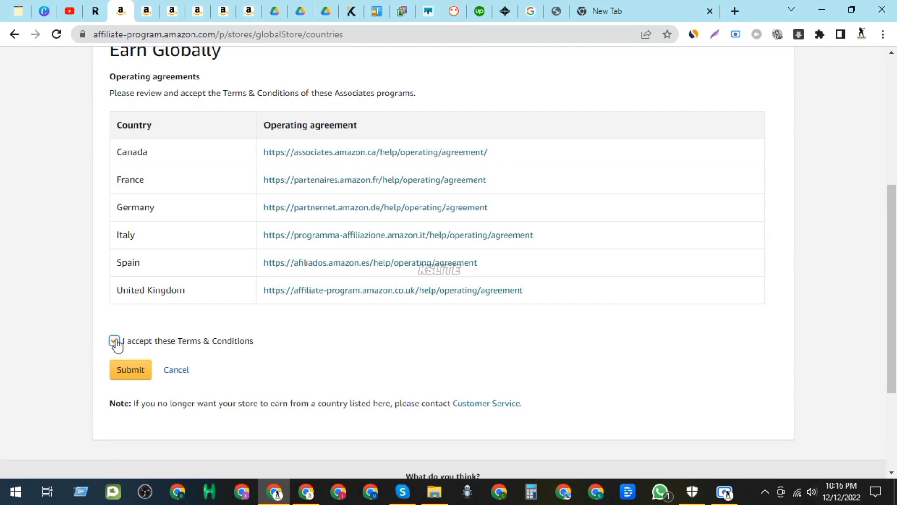
scroll(up, 3)
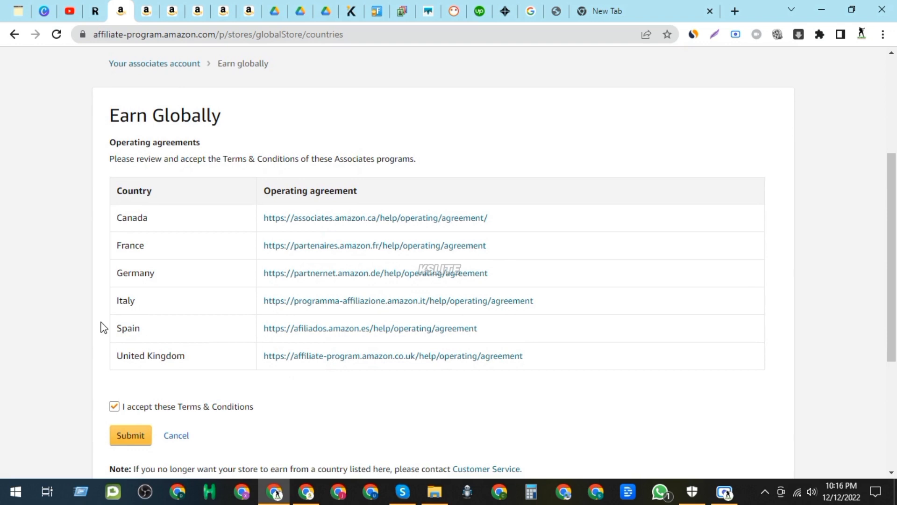
scroll(down, 3)
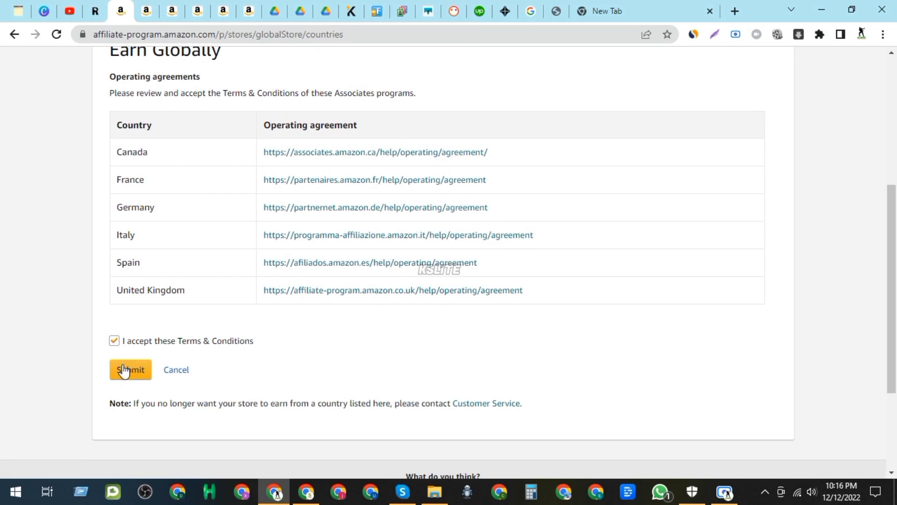
click(130, 369)
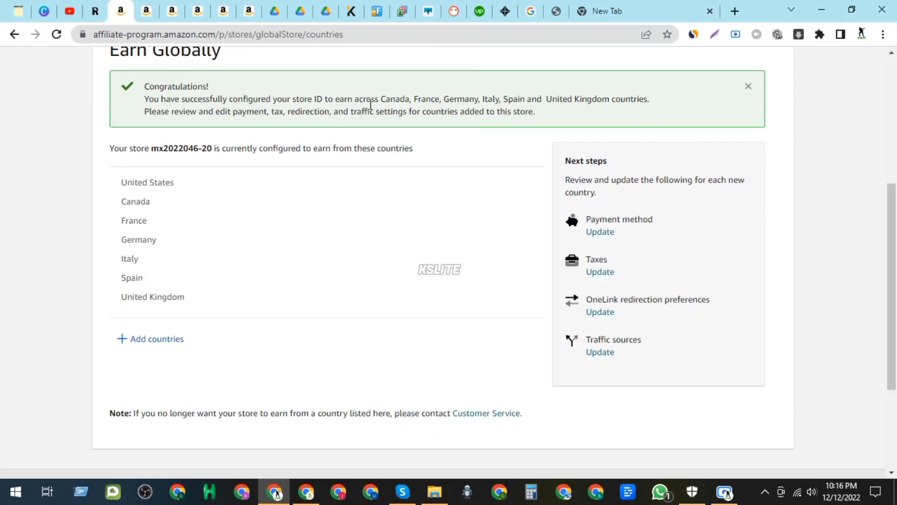
mouse_move(218, 122)
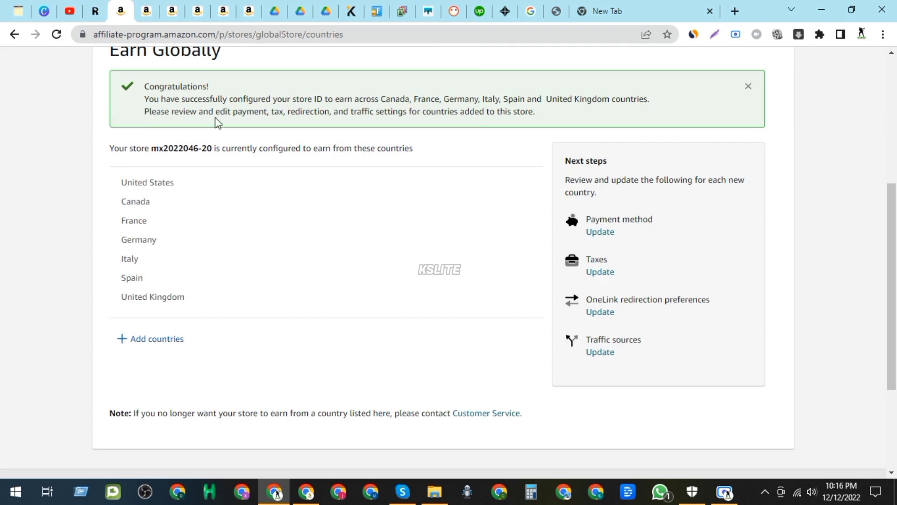
mouse_move(398, 113)
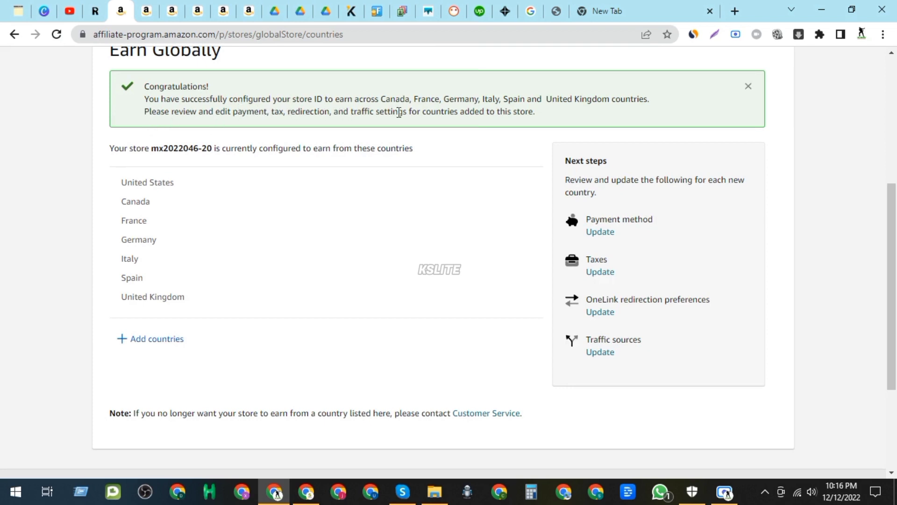
mouse_move(508, 181)
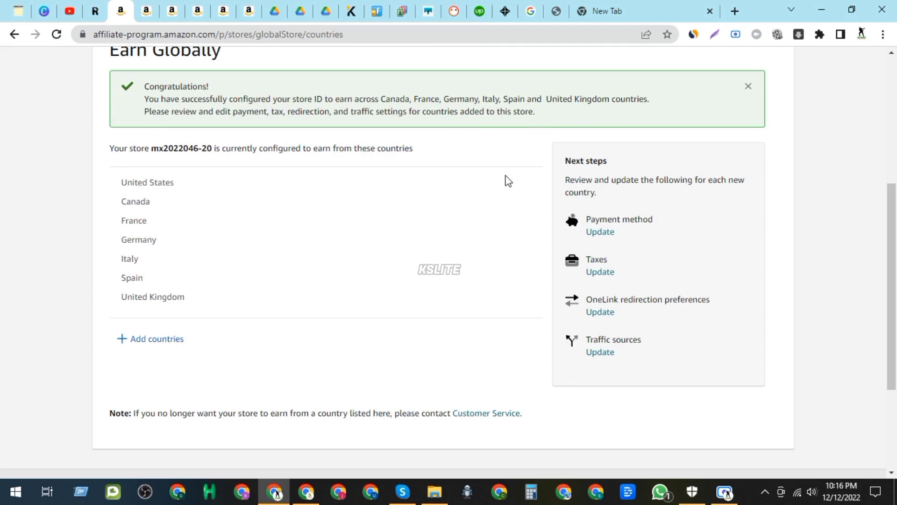
- Dismiss the Congratulations banner and review the seven listed earning countries
scroll(up, 3)
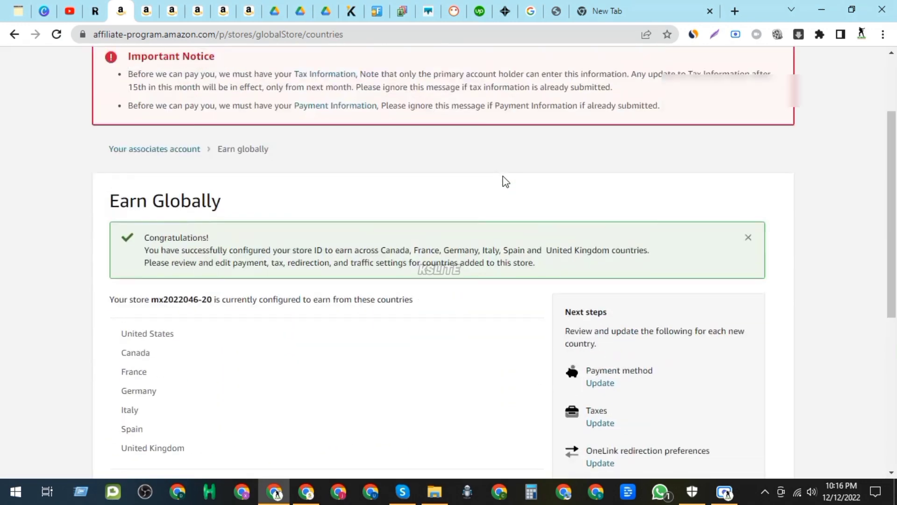
click(182, 127)
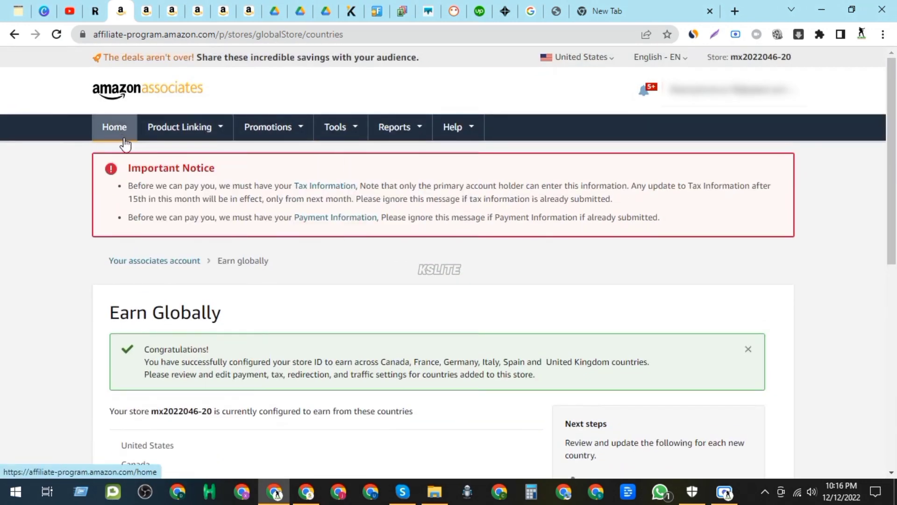
scroll(down, 3)
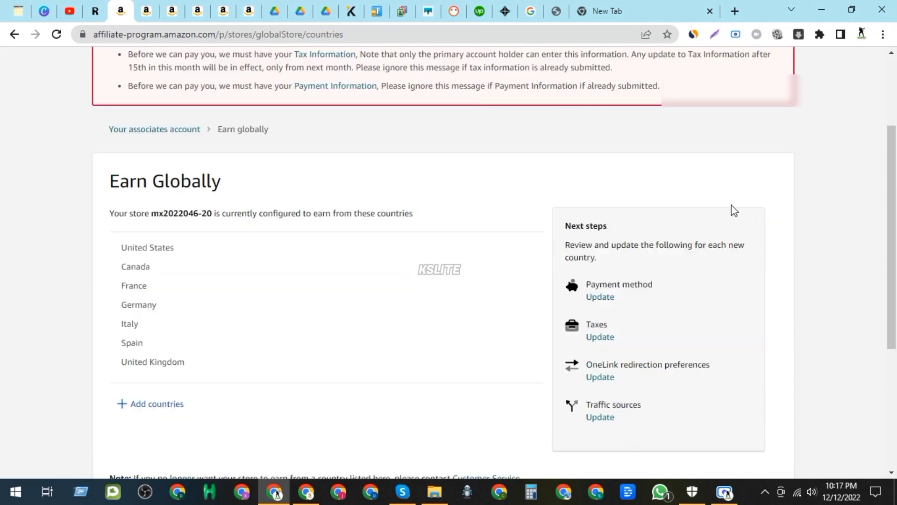
scroll(up, 3)
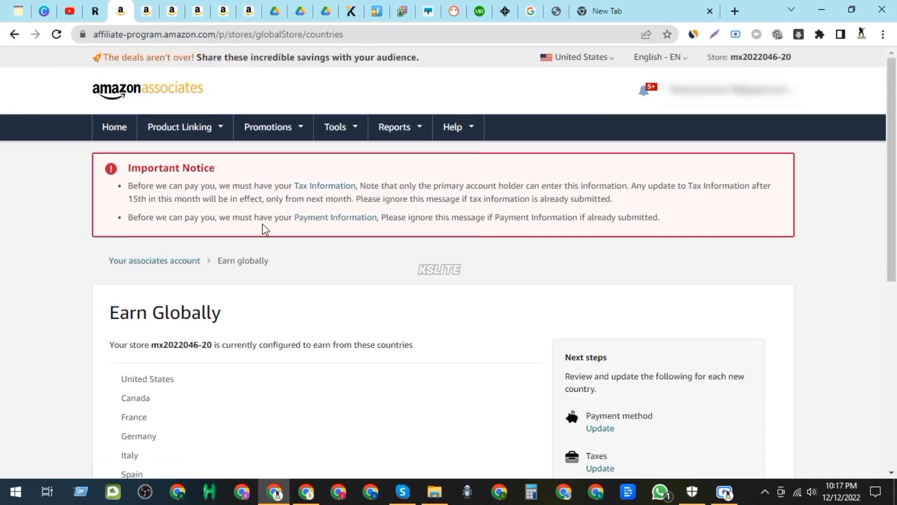